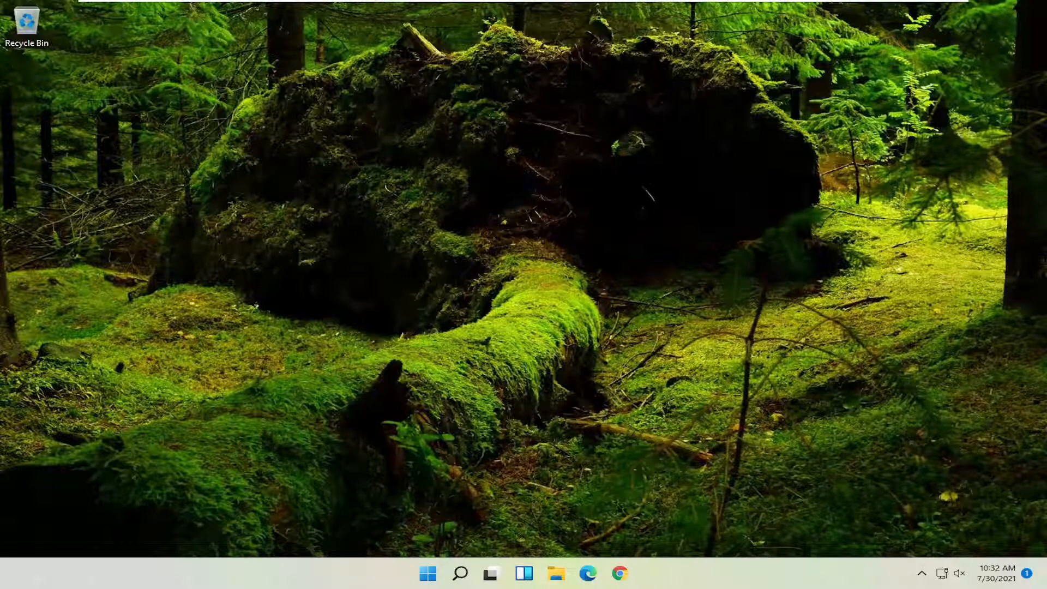
mouse_move(548, 213)
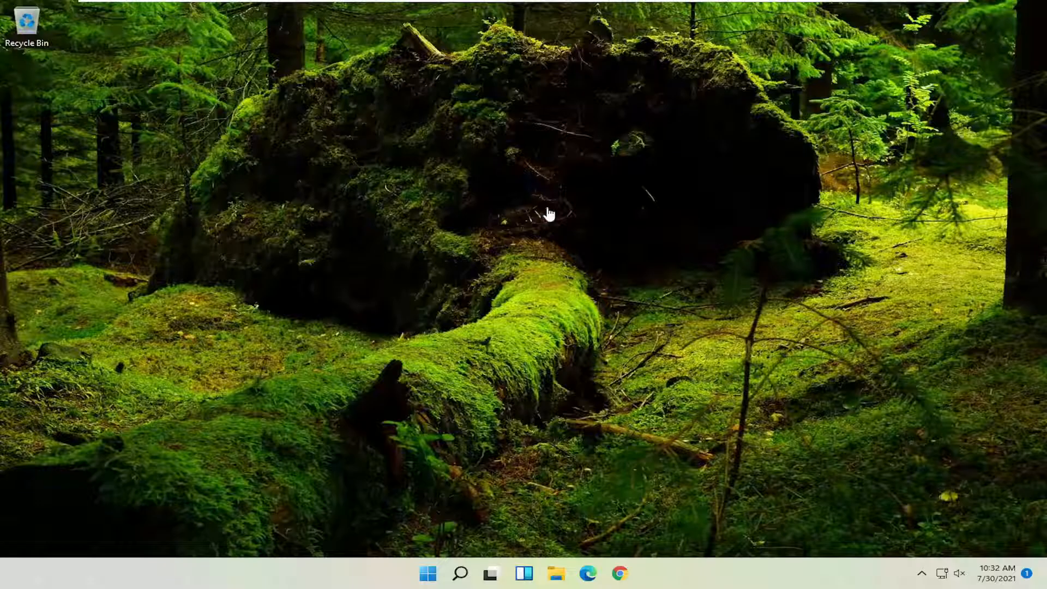
mouse_move(635, 422)
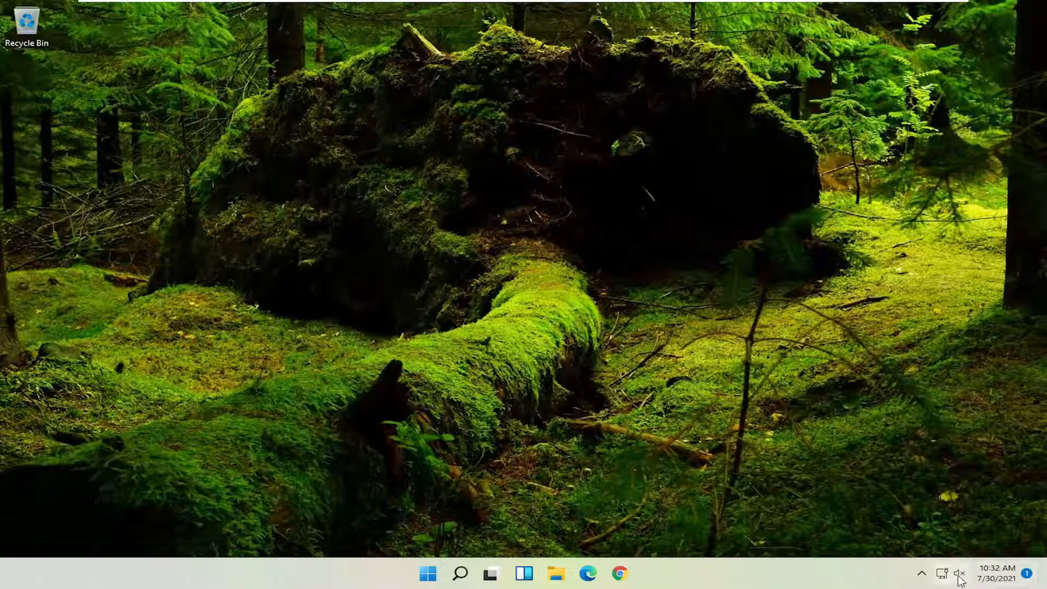
Unmute system audio and raise the volume from the taskbar speaker icon
left_click(960, 572)
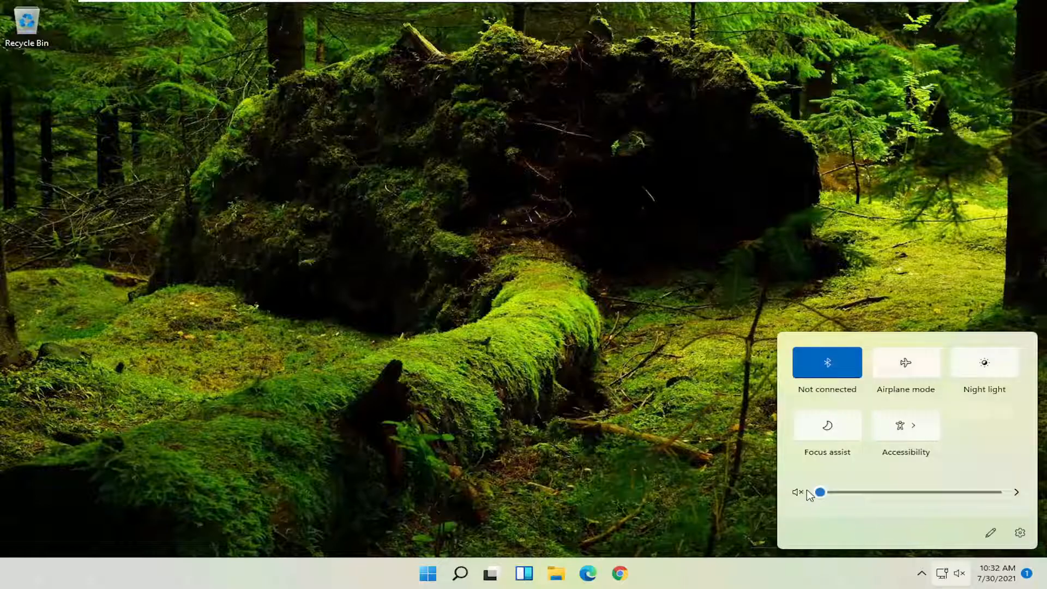
left_click_drag(821, 492, 887, 492)
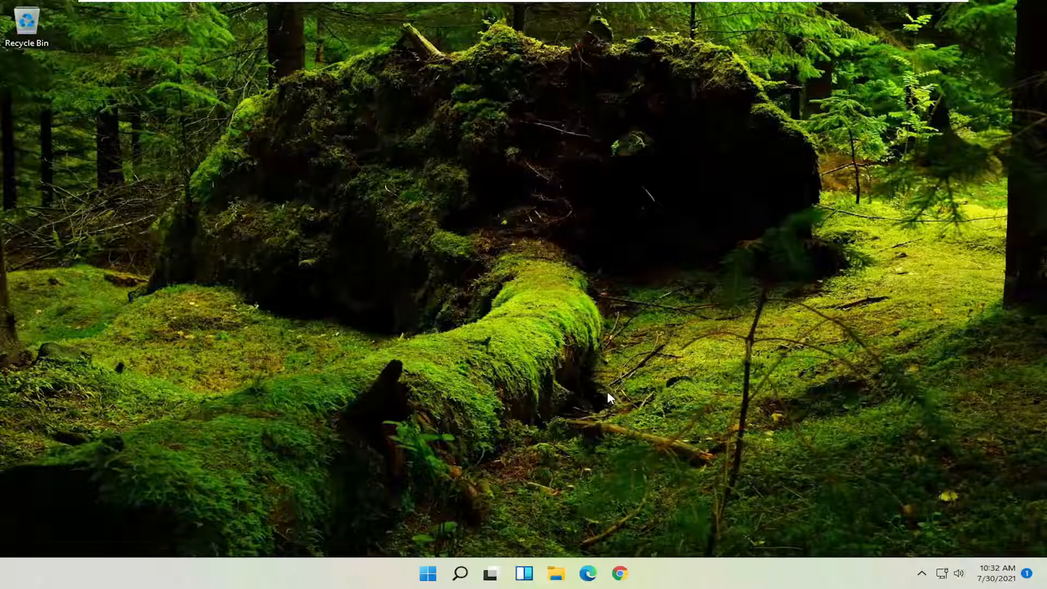
mouse_move(711, 411)
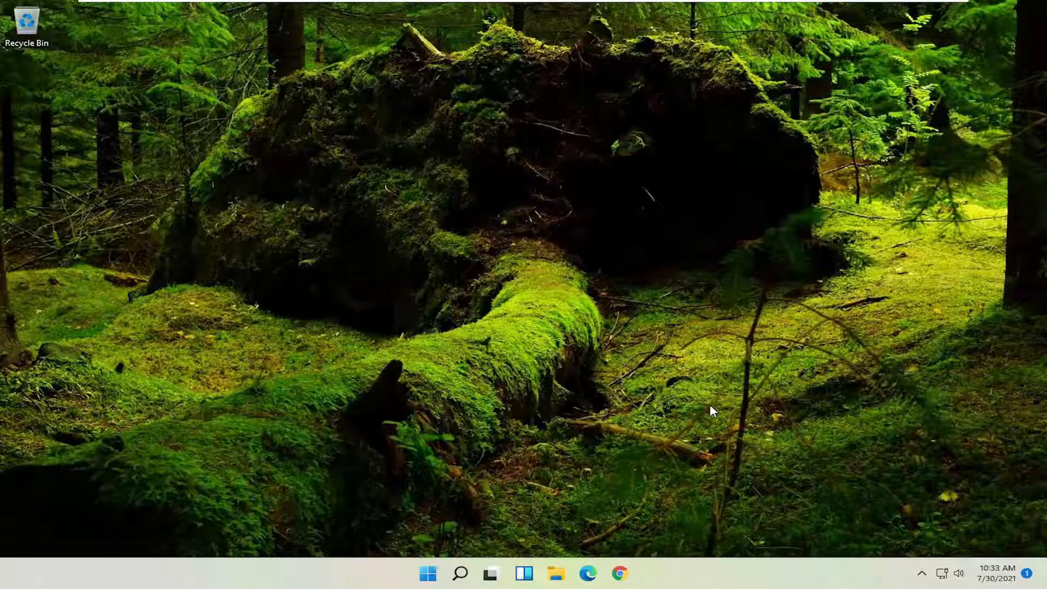
mouse_move(795, 494)
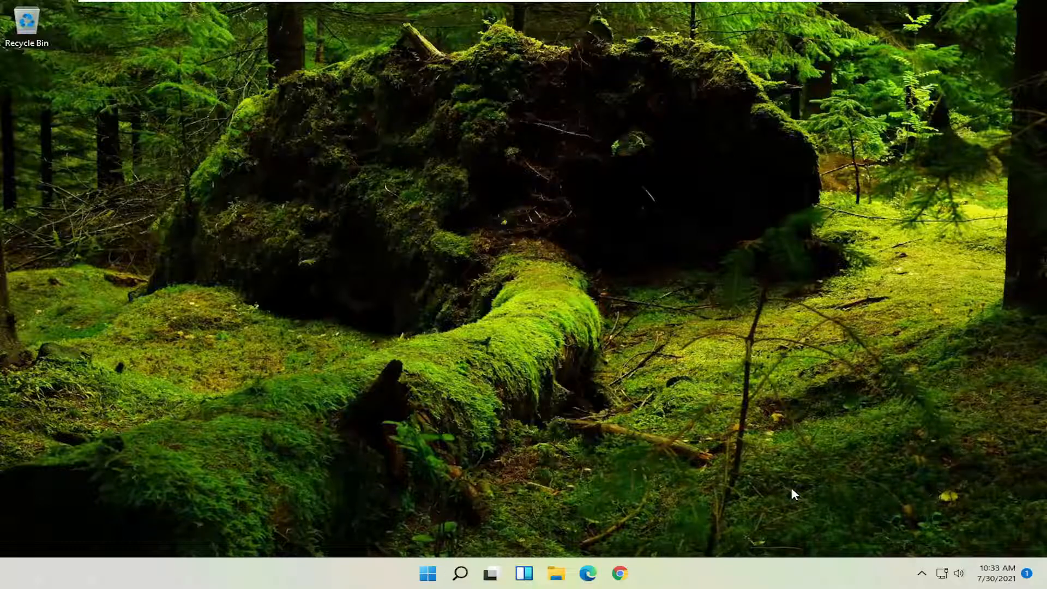
mouse_move(858, 519)
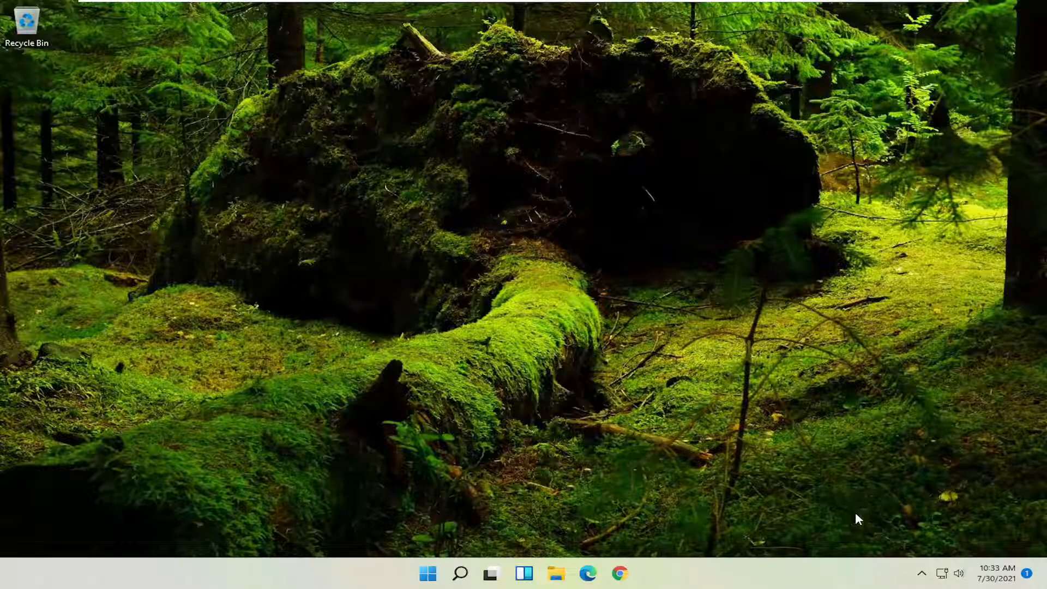
Reach the Sound settings page from the tray speaker icon and review the output devices list
right_click(959, 572)
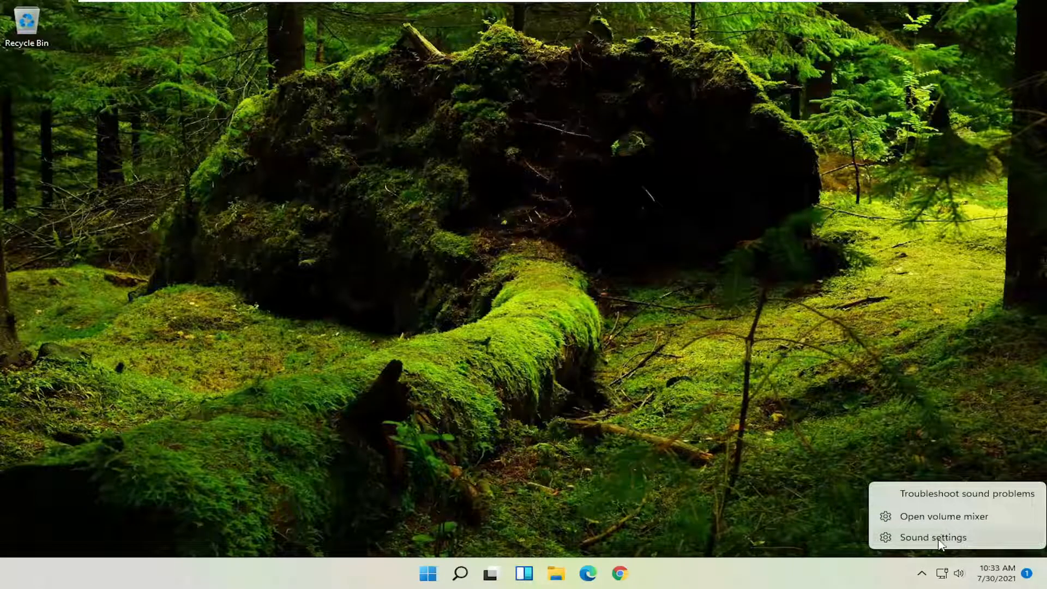
left_click(933, 537)
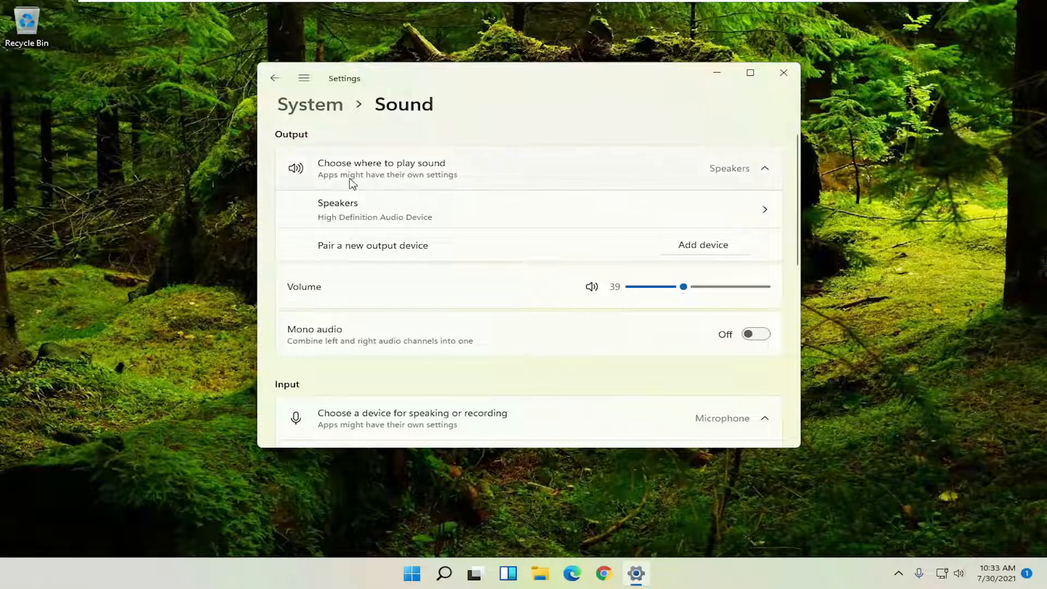
left_click(764, 168)
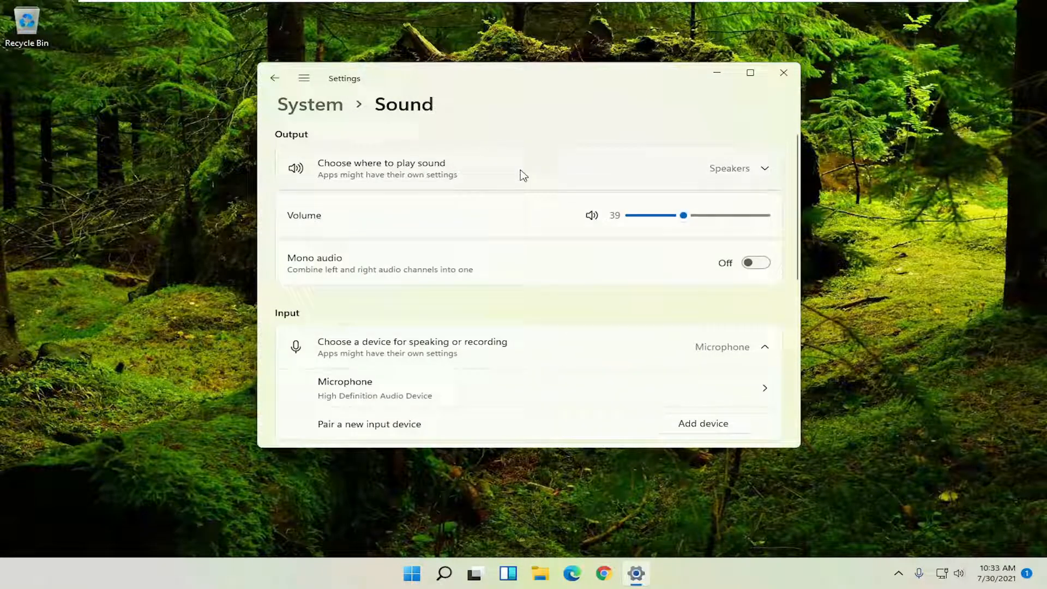
left_click(764, 168)
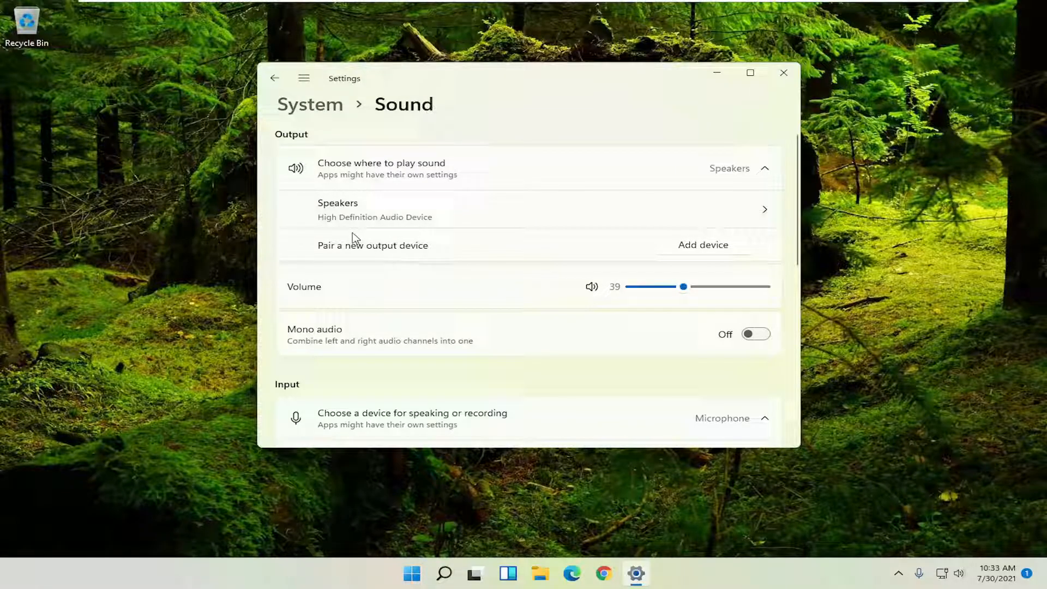
mouse_move(353, 216)
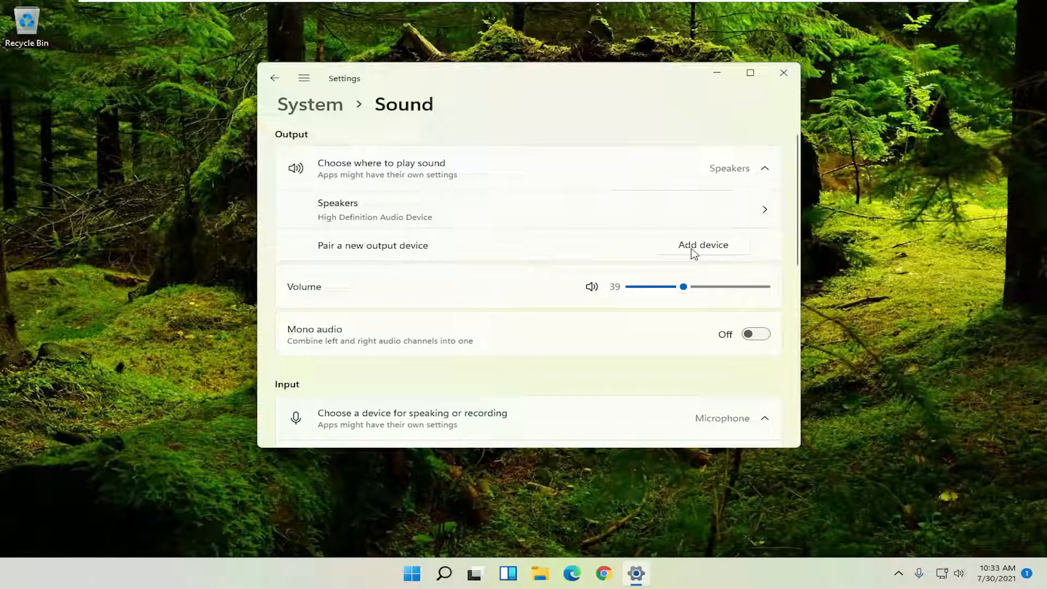
Cancel the Add a device dialog and return to the System settings page
left_click(703, 245)
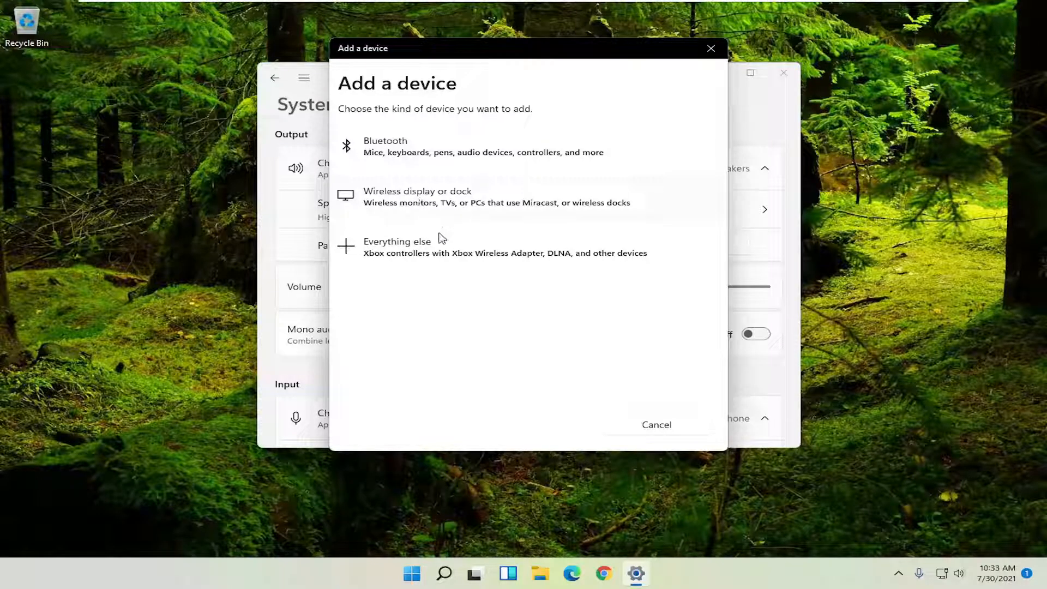
left_click(655, 424)
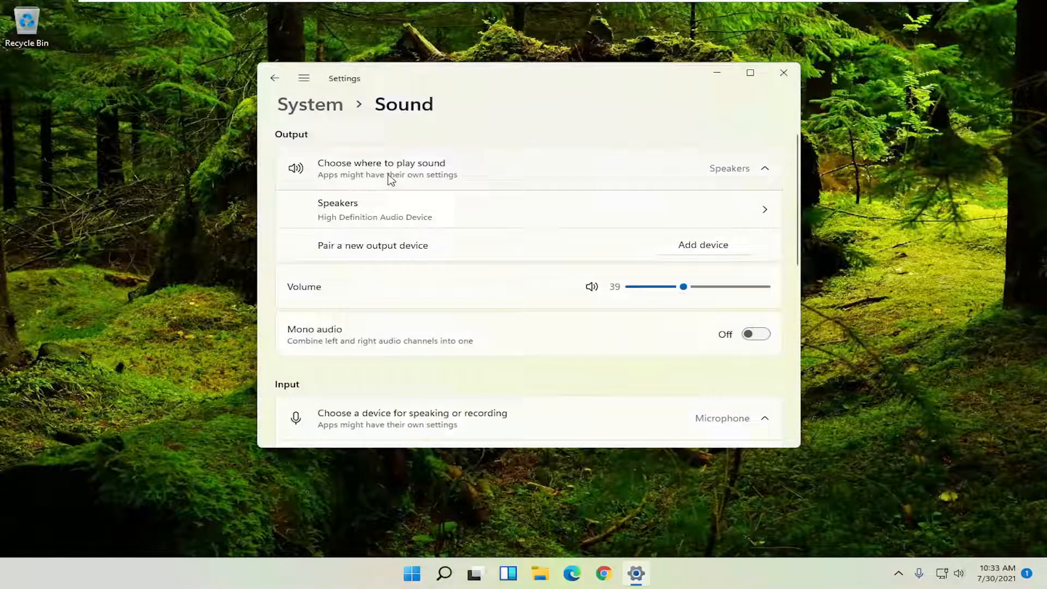
left_click(275, 78)
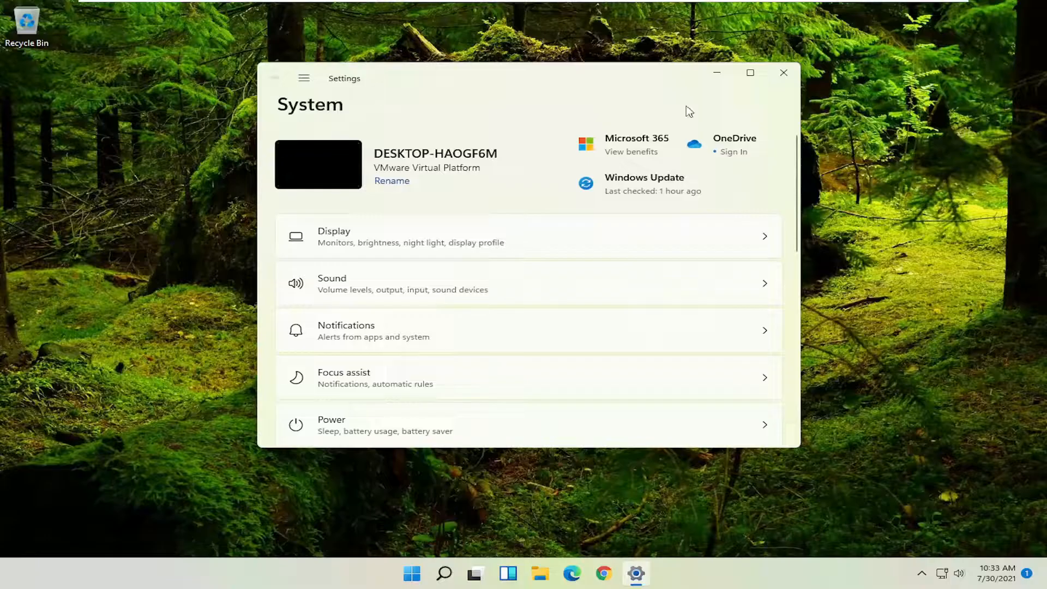
Search for Troubleshoot settings and reach the Other troubleshooters list
left_click(444, 572)
type("troubleshoot")
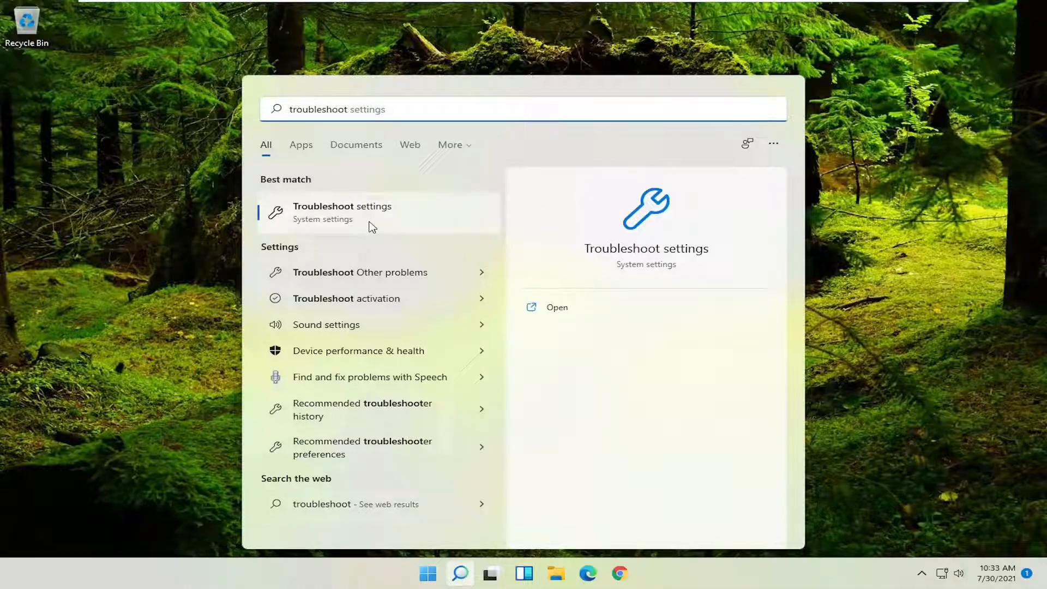
left_click(341, 211)
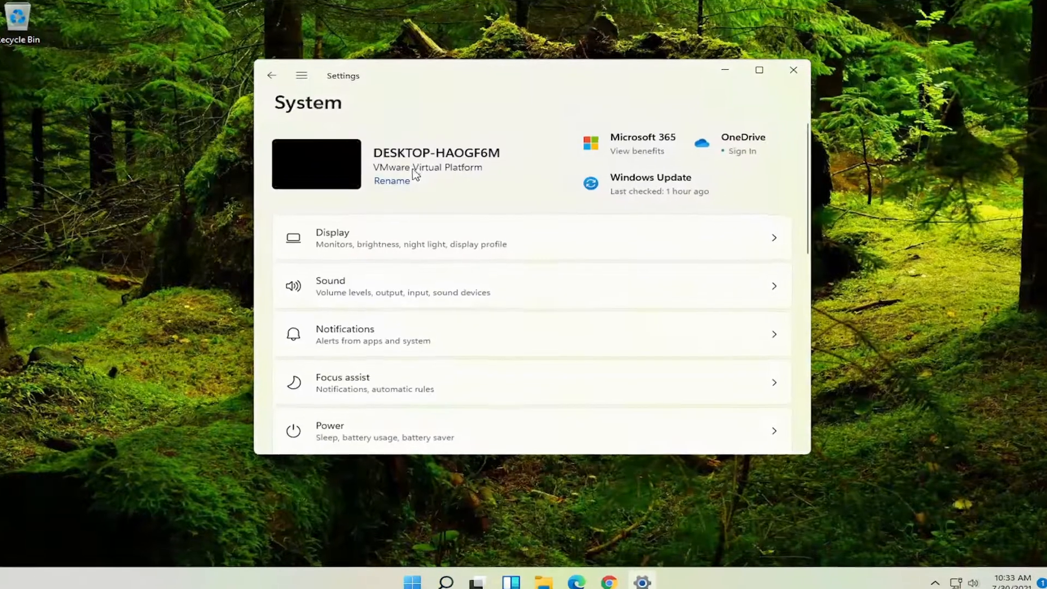
scroll("down", 3)
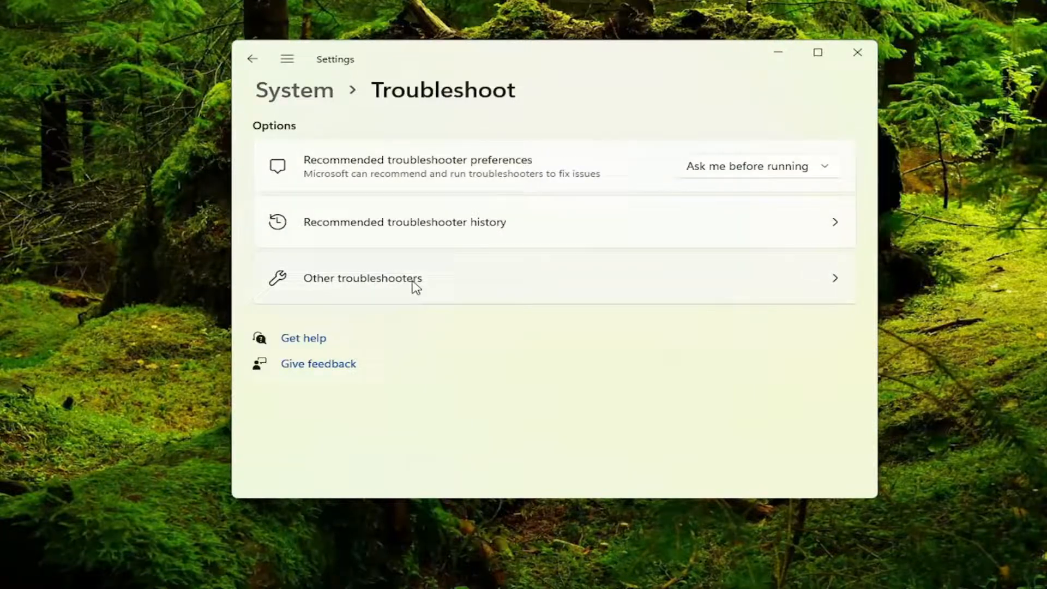
left_click(362, 278)
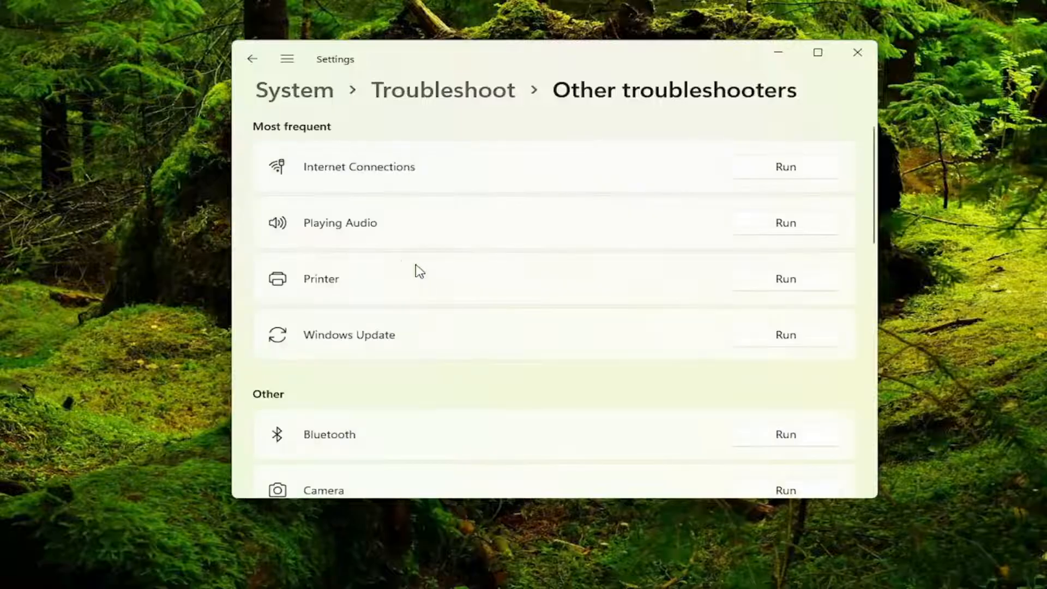
mouse_move(343, 233)
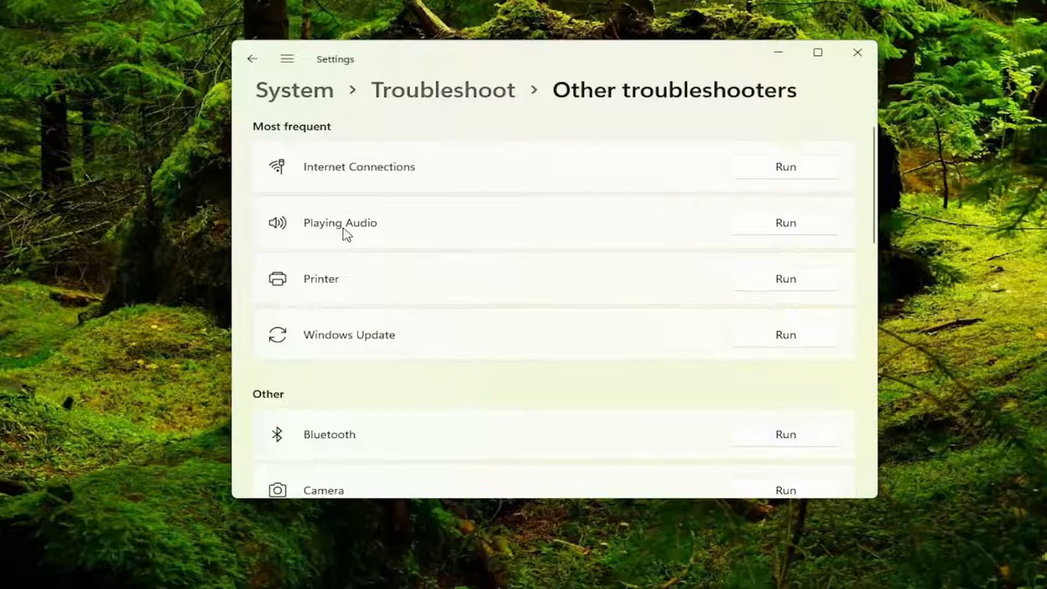
mouse_move(790, 229)
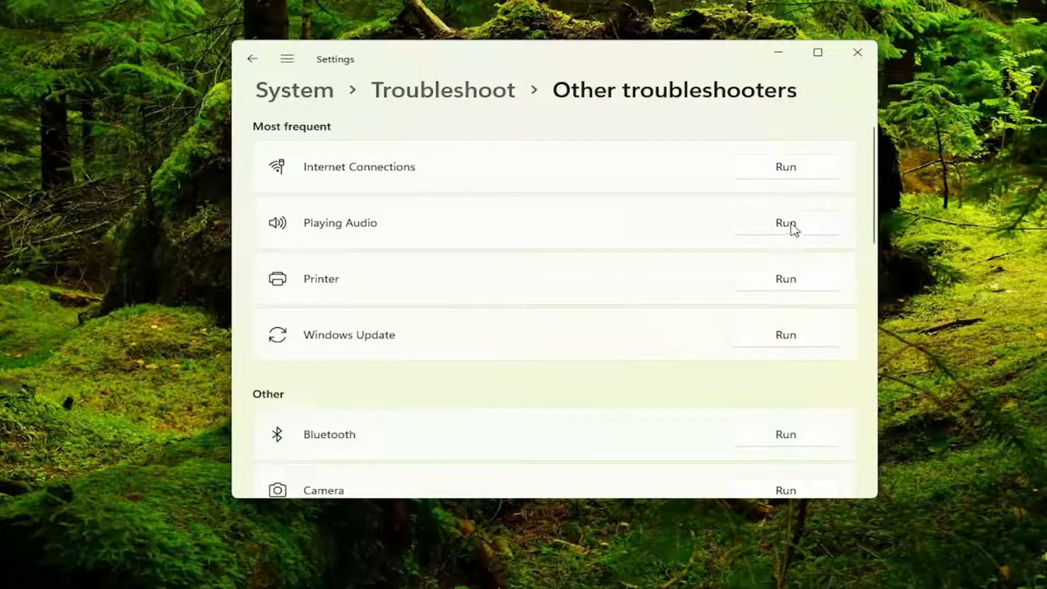
Run the Playing Audio troubleshooter declining Audio Enhancements, then close it and Settings
left_click(785, 223)
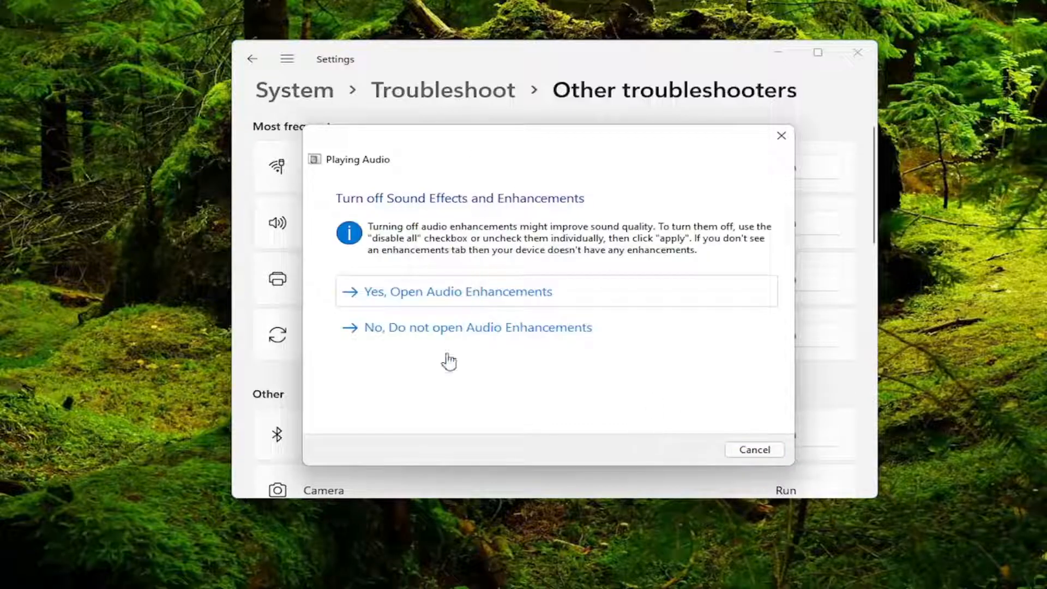
left_click(474, 327)
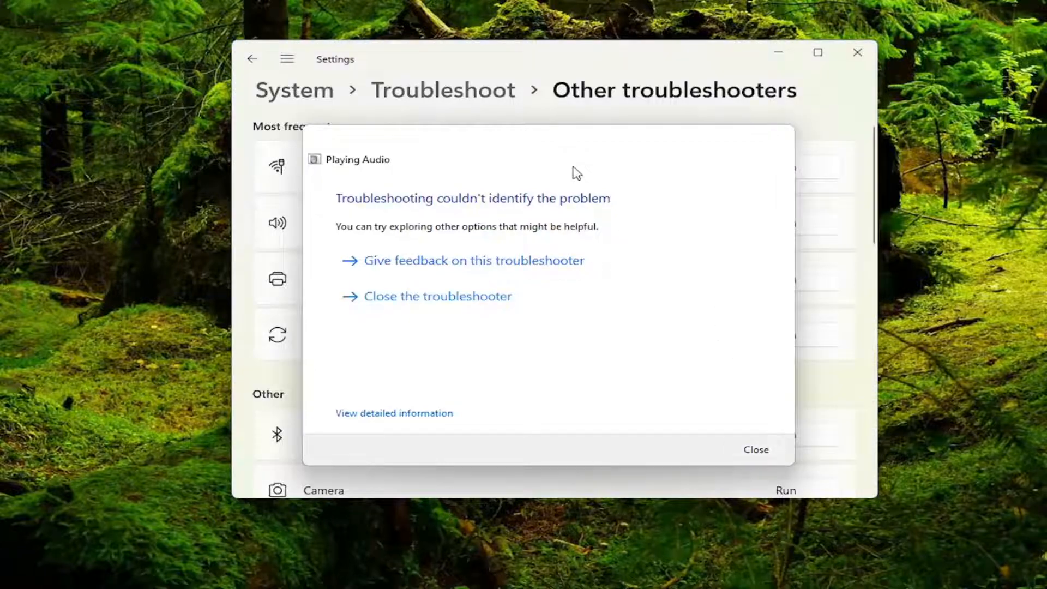
left_click(755, 449)
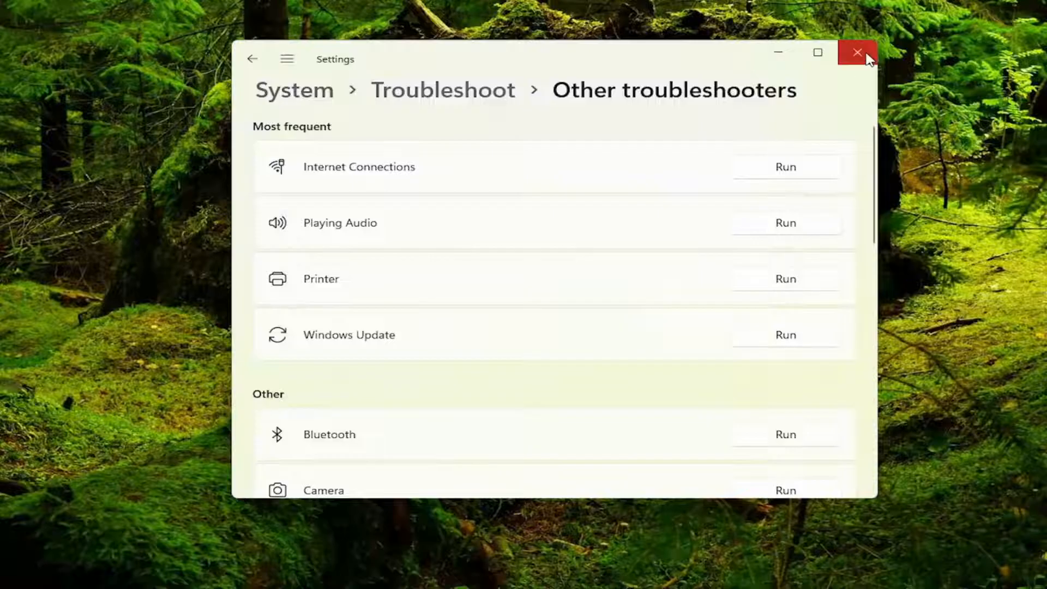
left_click(856, 52)
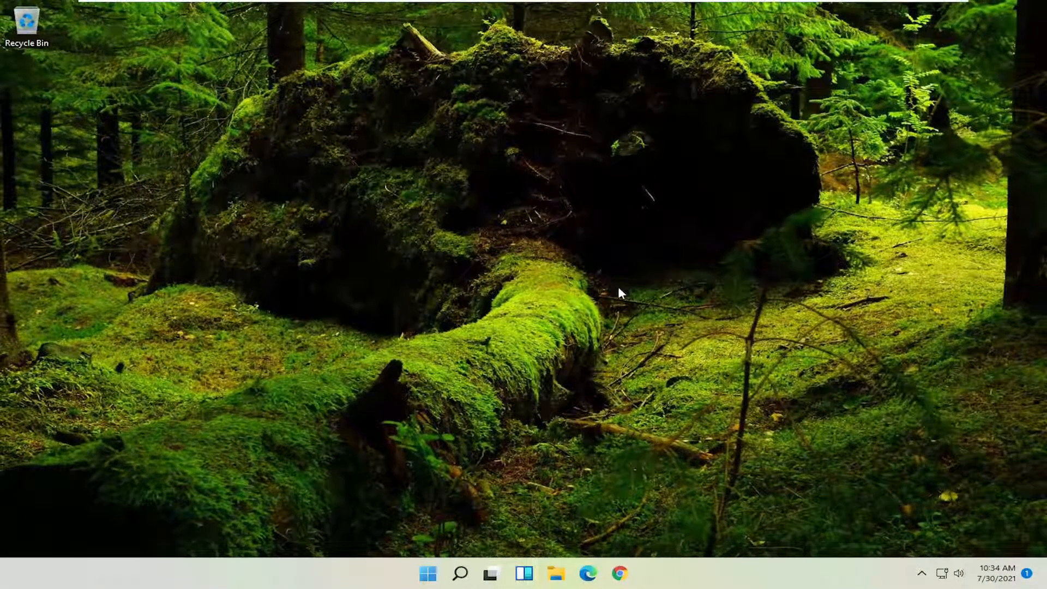
mouse_move(519, 519)
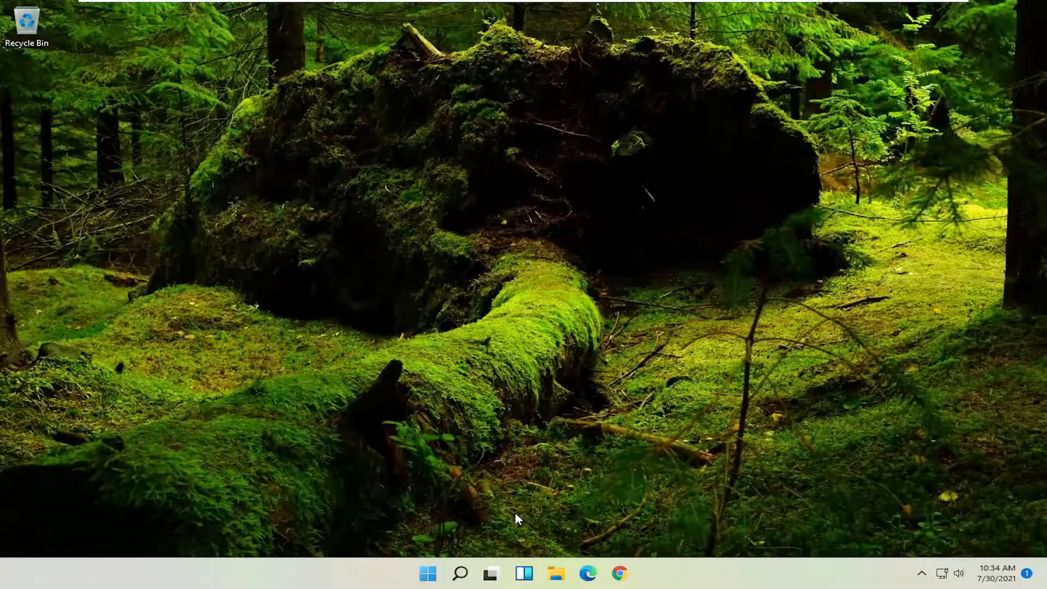
Launch Device Manager by searching 'device manager' from Start and centre its window
left_click(427, 573)
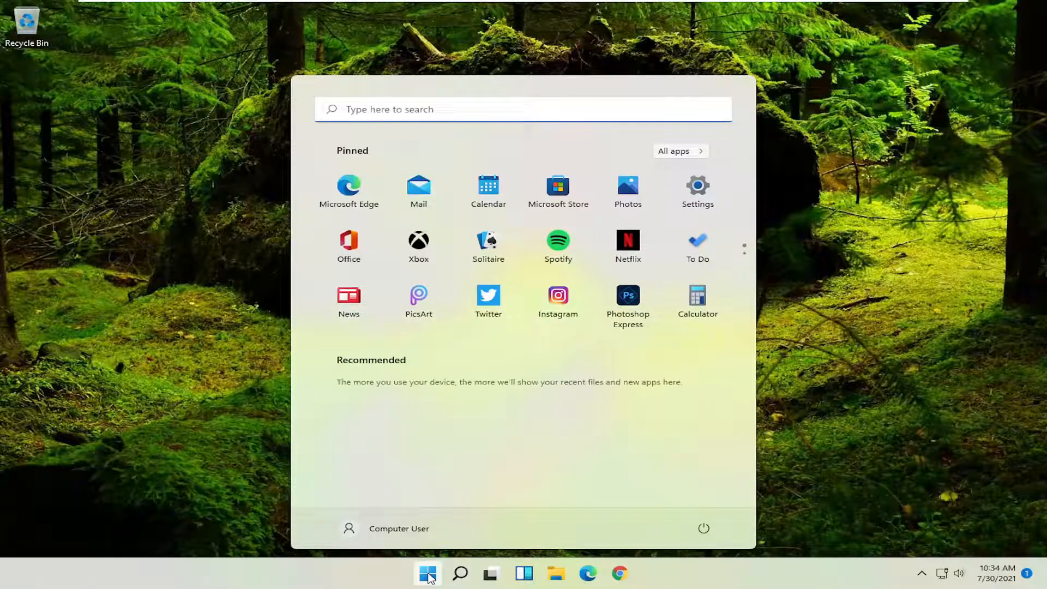
type("device manager")
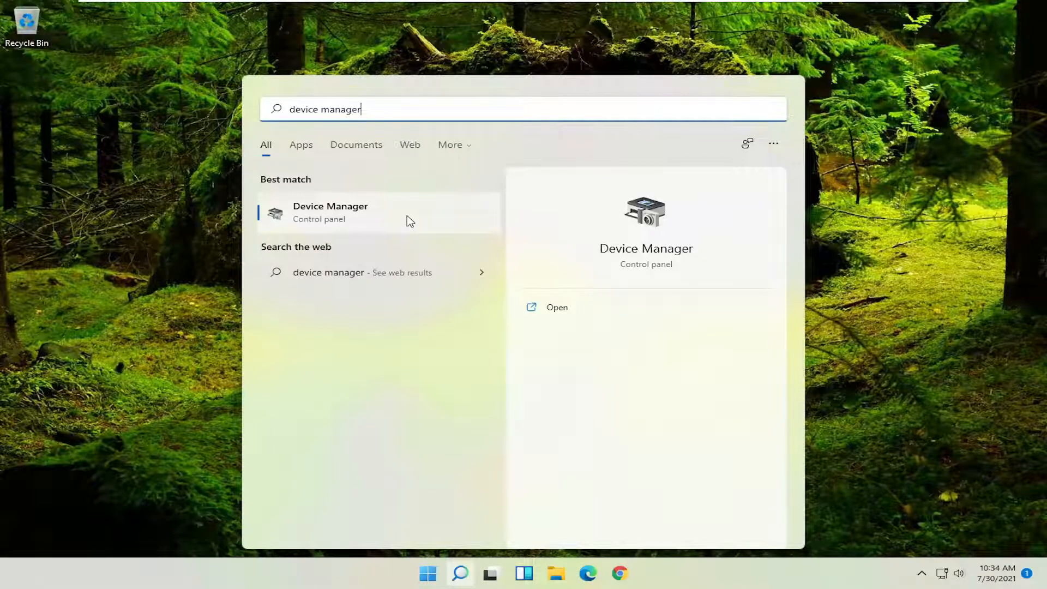
left_click(329, 213)
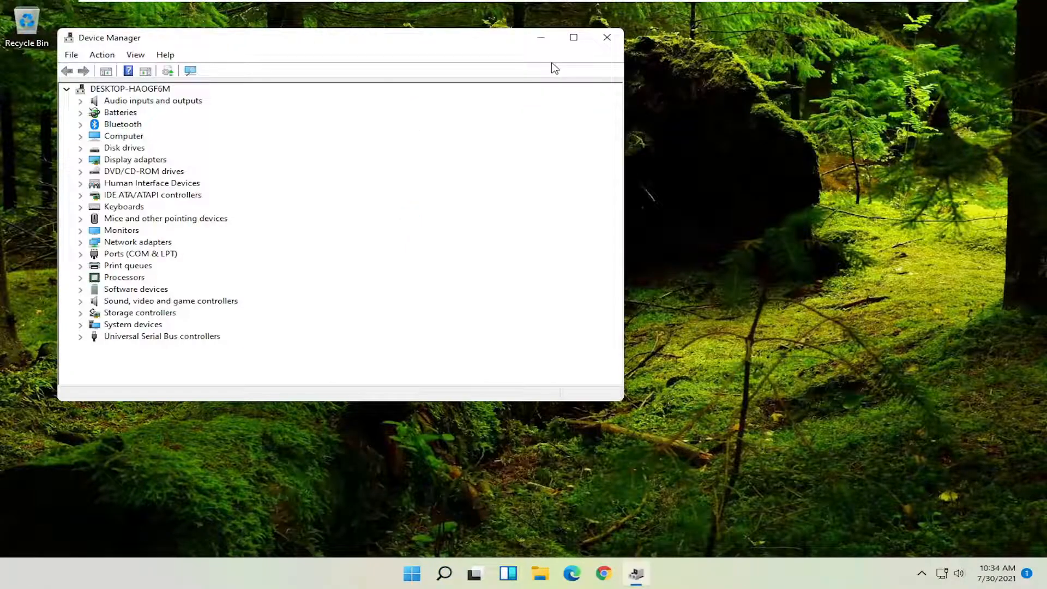
left_click_drag(333, 37, 510, 61)
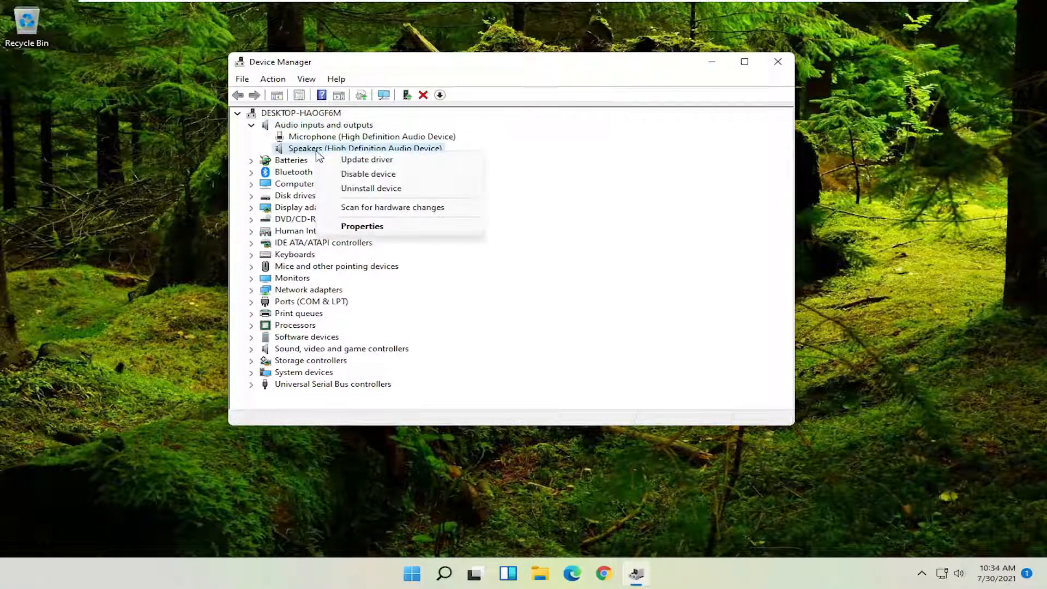
Search automatically for a Speakers driver update and check Windows Update, confirming everything is current
left_click(367, 160)
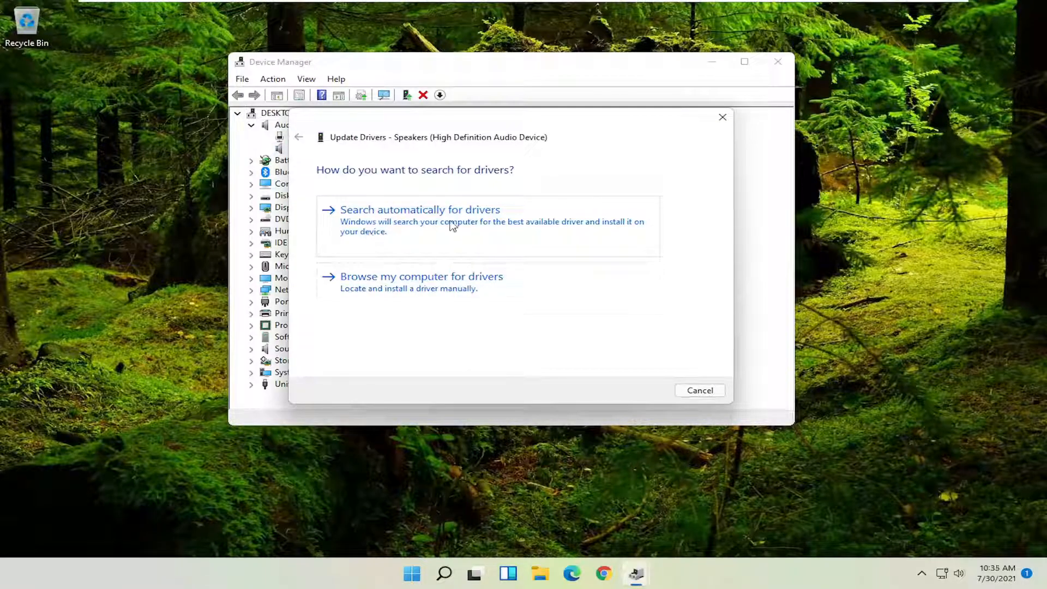
left_click(419, 209)
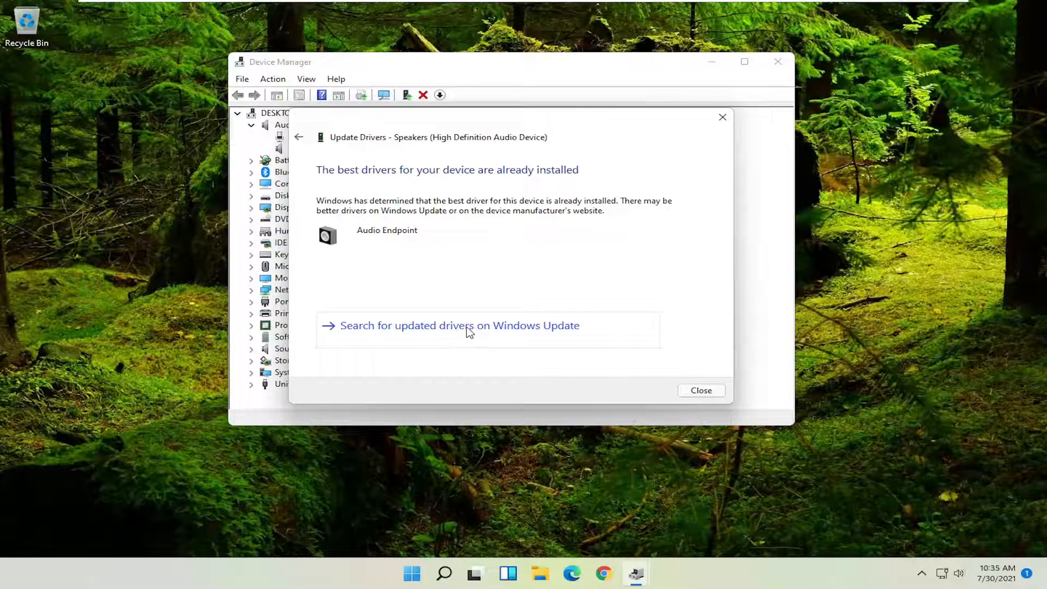
left_click(459, 325)
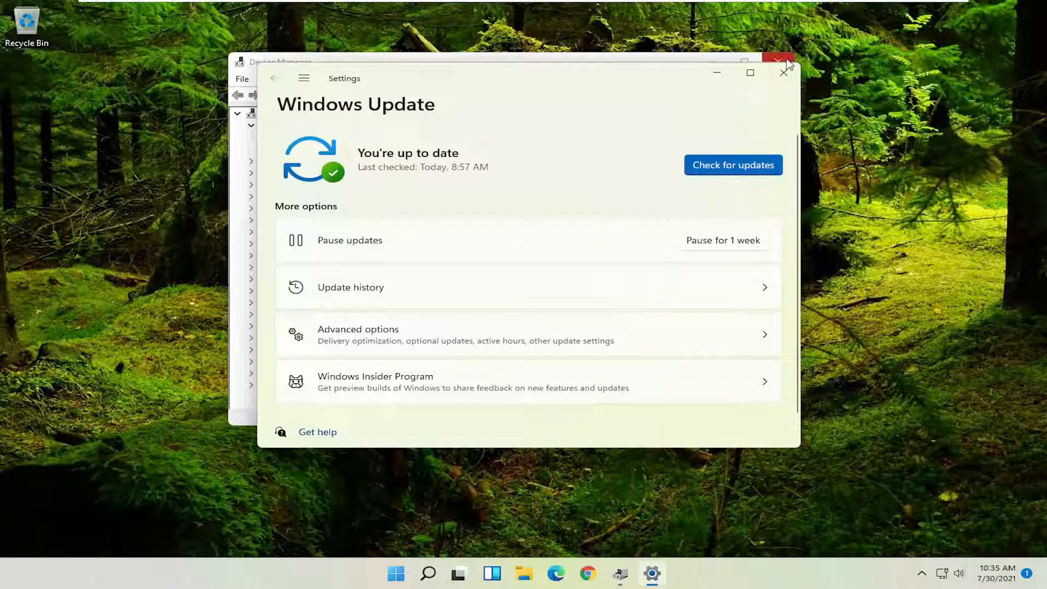
left_click(784, 72)
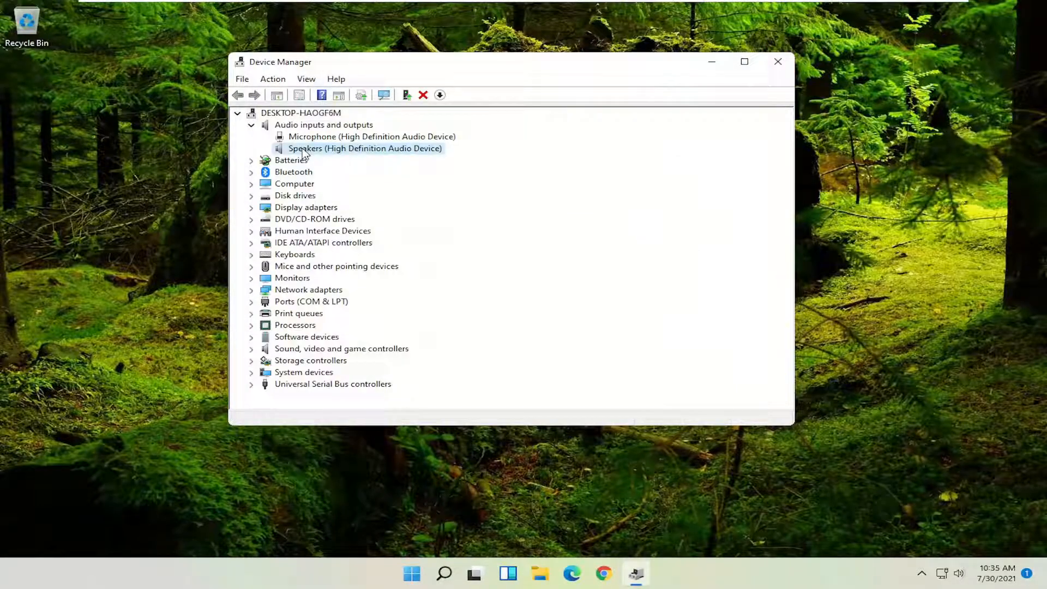
Install the Audio Endpoint driver for Speakers from the list of drivers on this computer
right_click(364, 148)
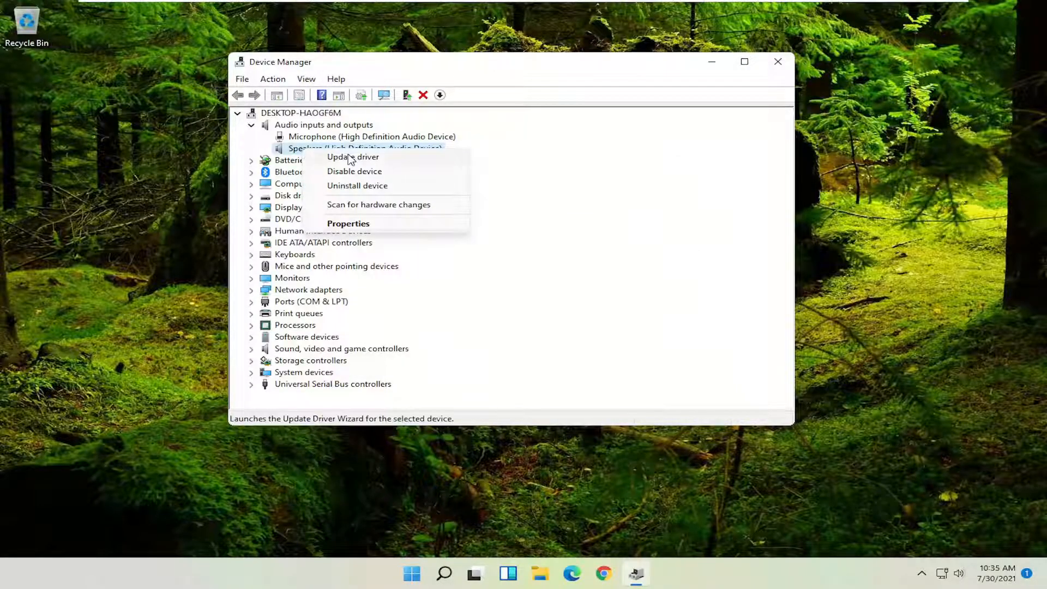
left_click(352, 156)
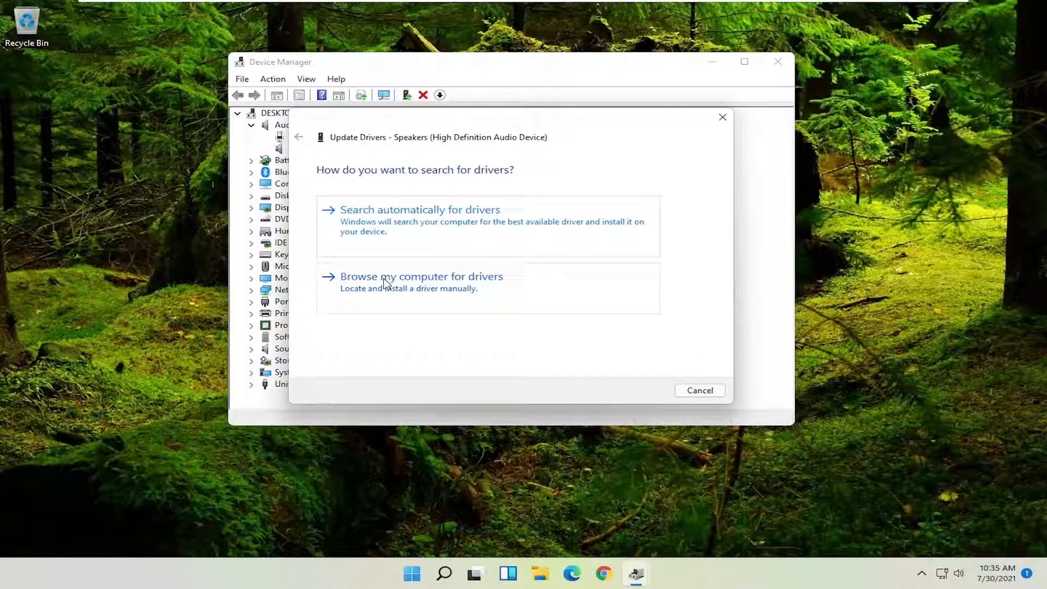
left_click(421, 275)
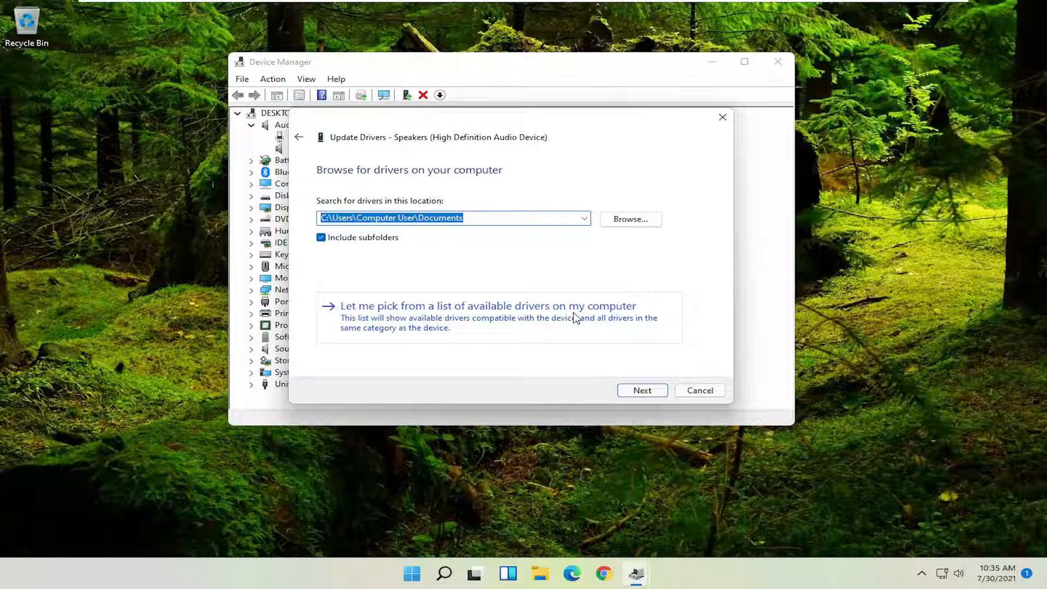
left_click(488, 305)
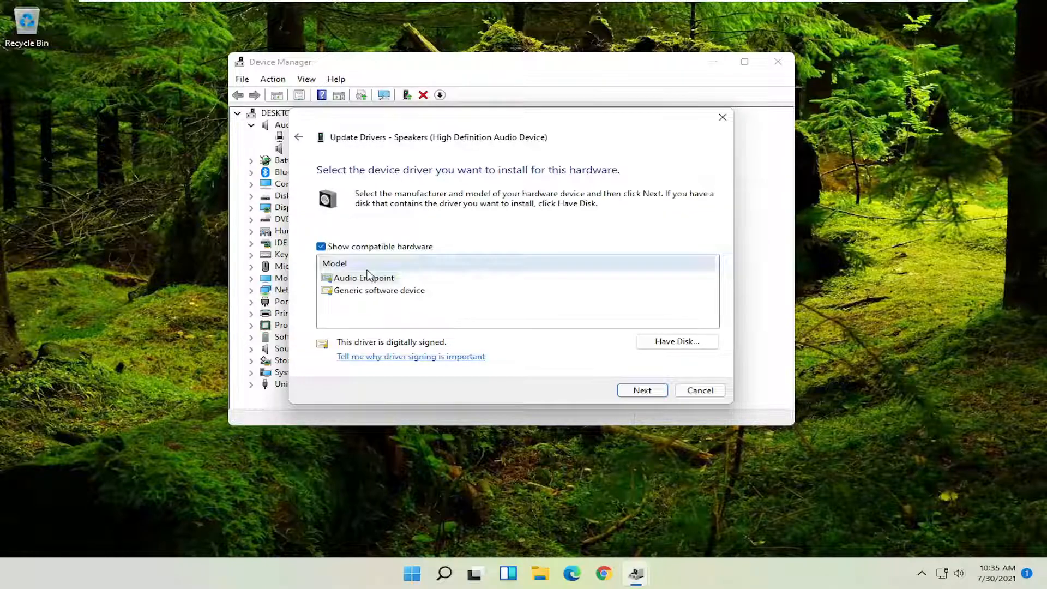
left_click(364, 278)
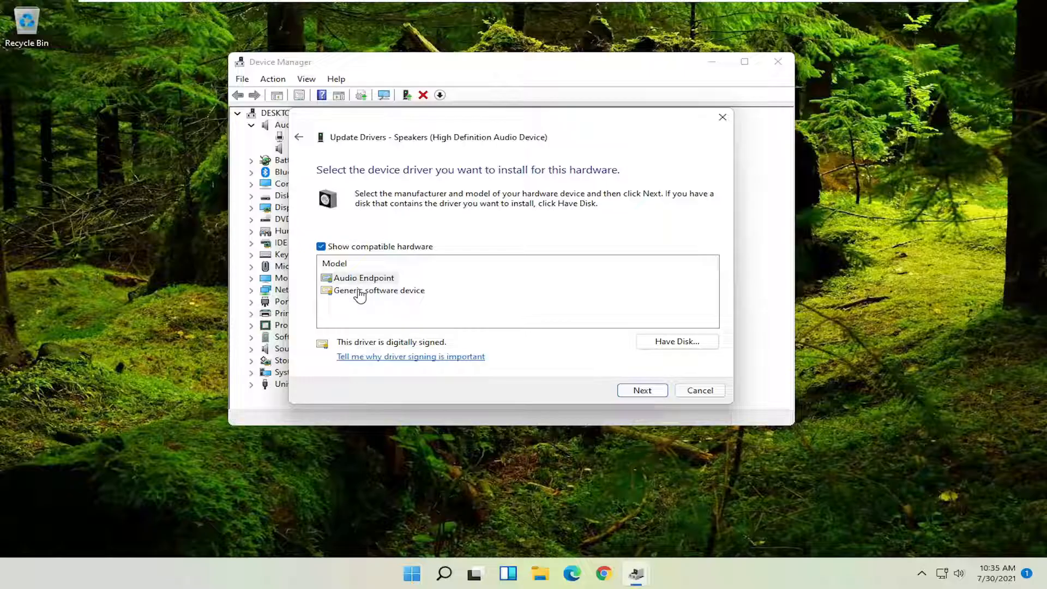
left_click(641, 390)
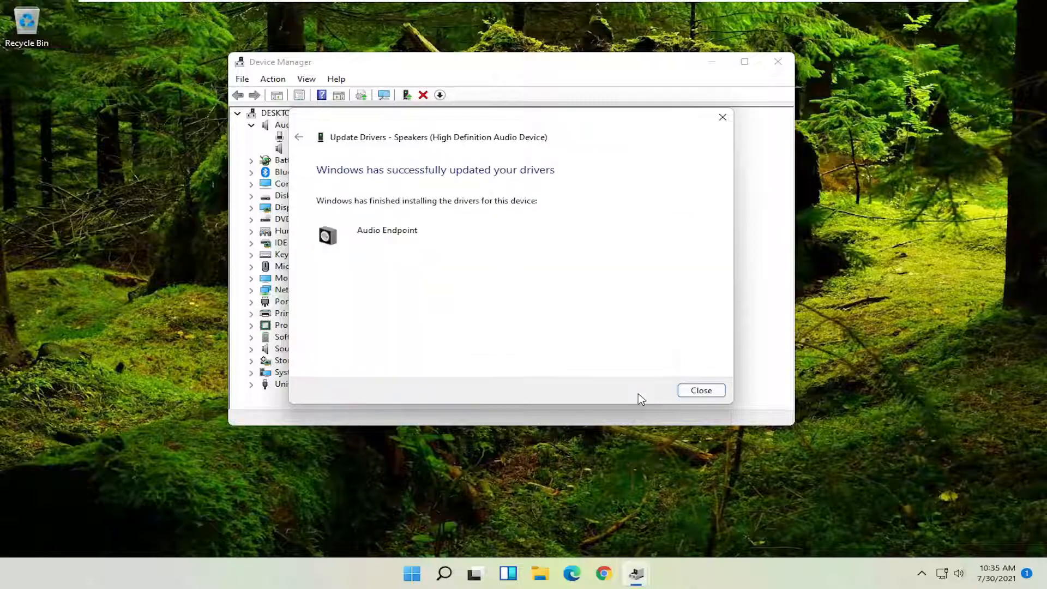